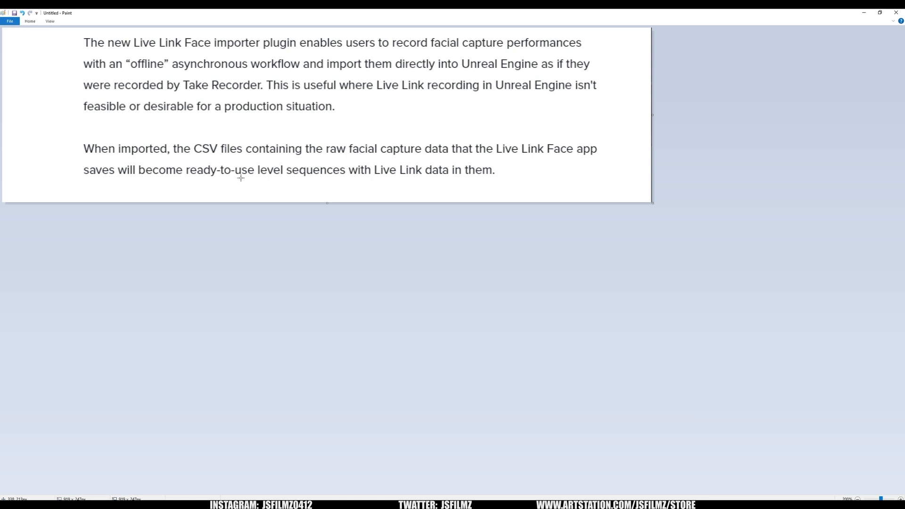
pyautogui.moveTo(258, 176)
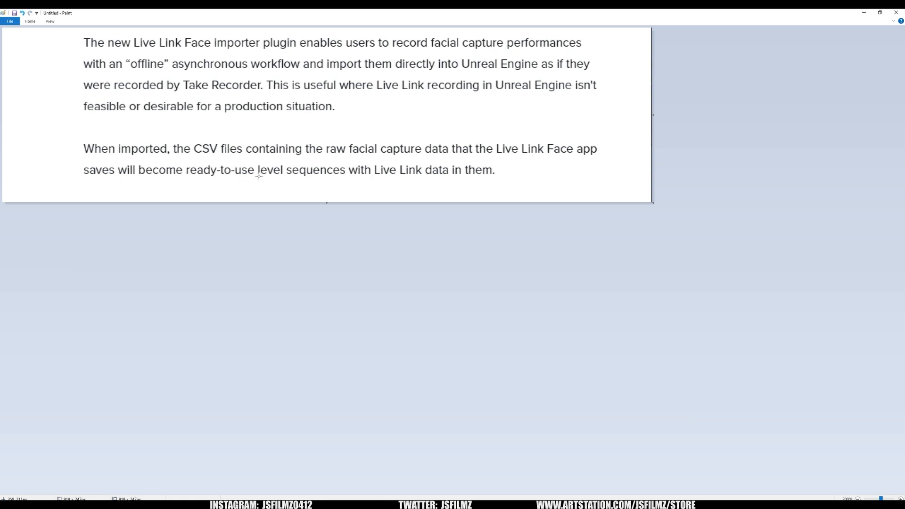
pyautogui.moveTo(231, 157)
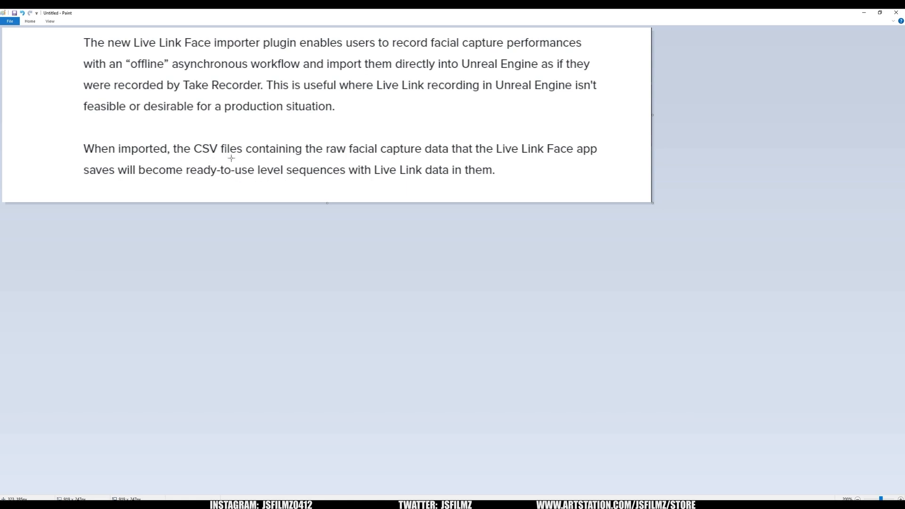
pyautogui.moveTo(472, 158)
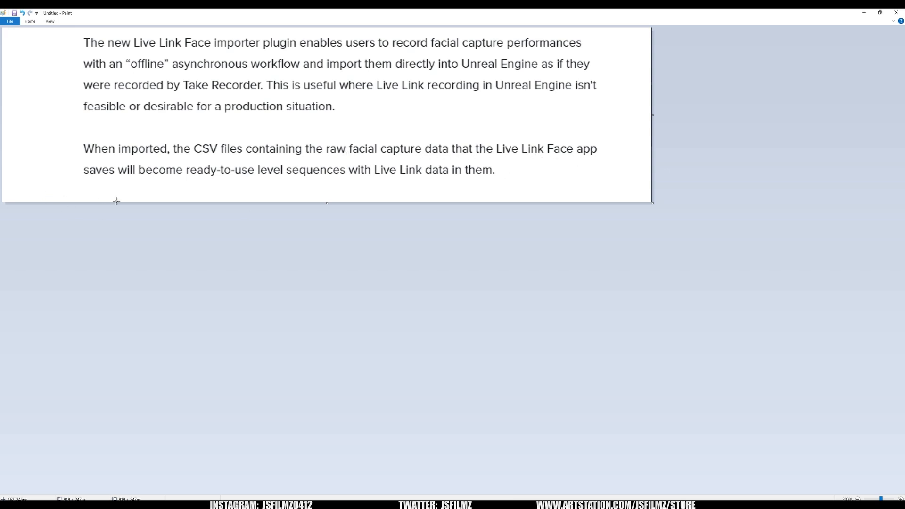
pyautogui.moveTo(242, 185)
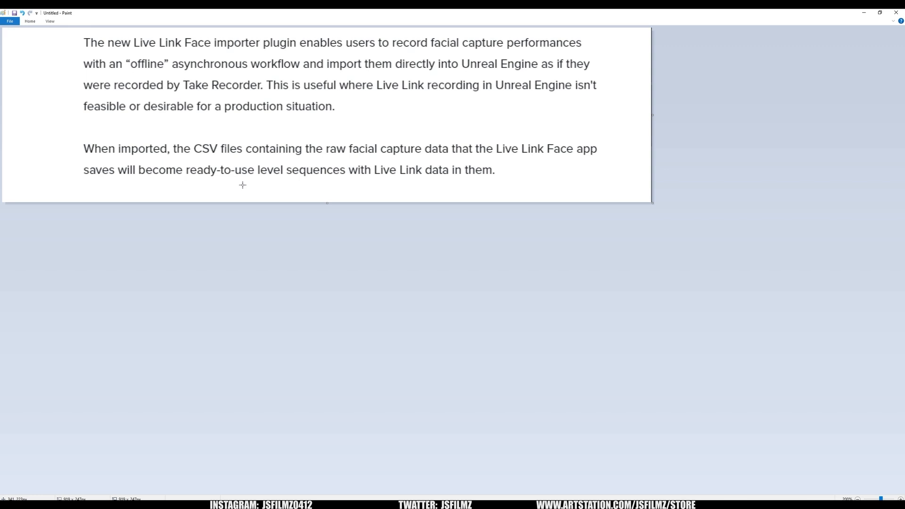
pyautogui.moveTo(456, 195)
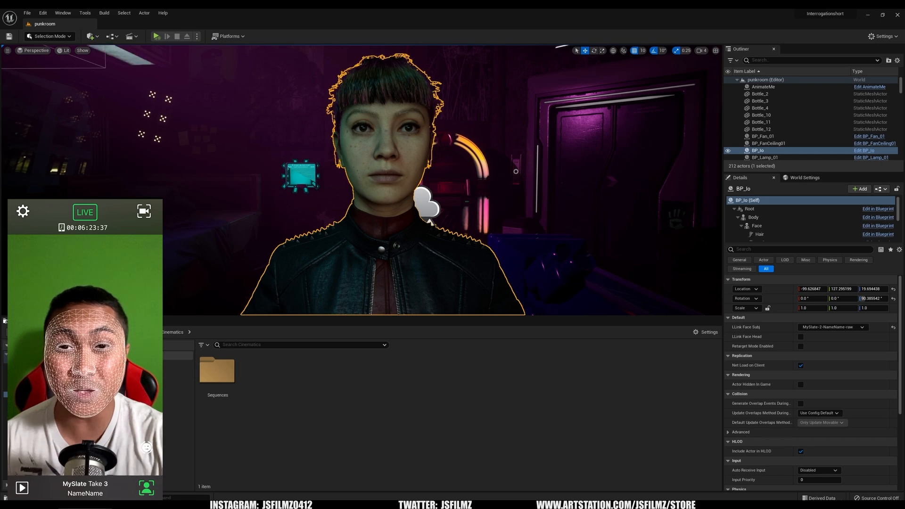
# Step: Record the facial performance as take MySlate Take 3 in Live Link Face
pyautogui.click(22, 212)
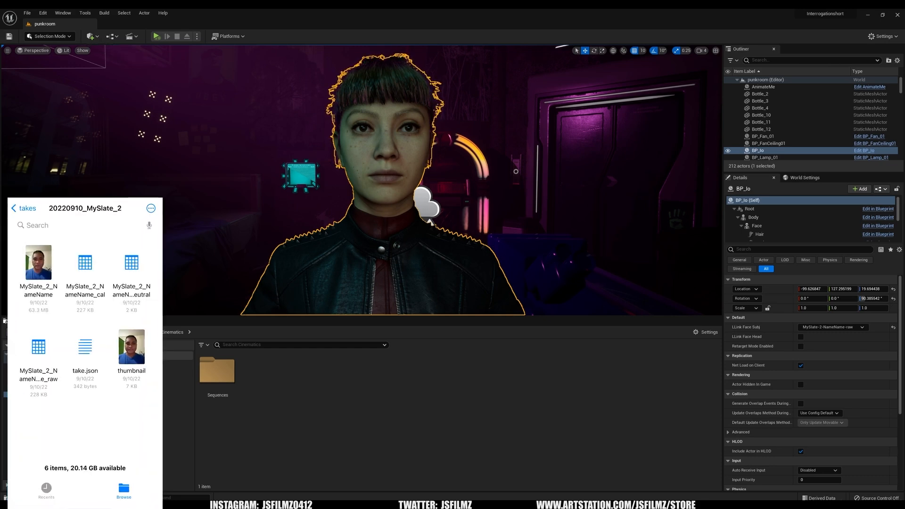
# Step: Return to the takes list and enter a recorded take folder to reach its raw CSV
pyautogui.click(13, 209)
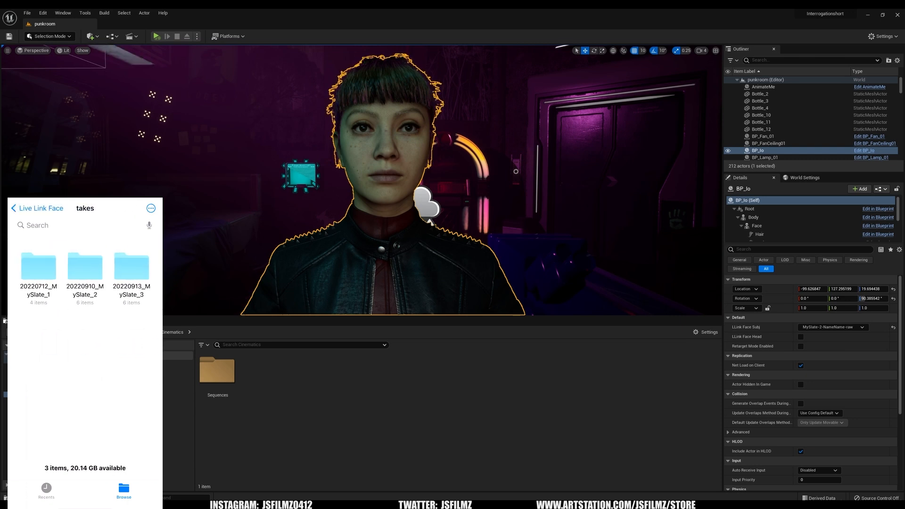
pyautogui.doubleClick(131, 270)
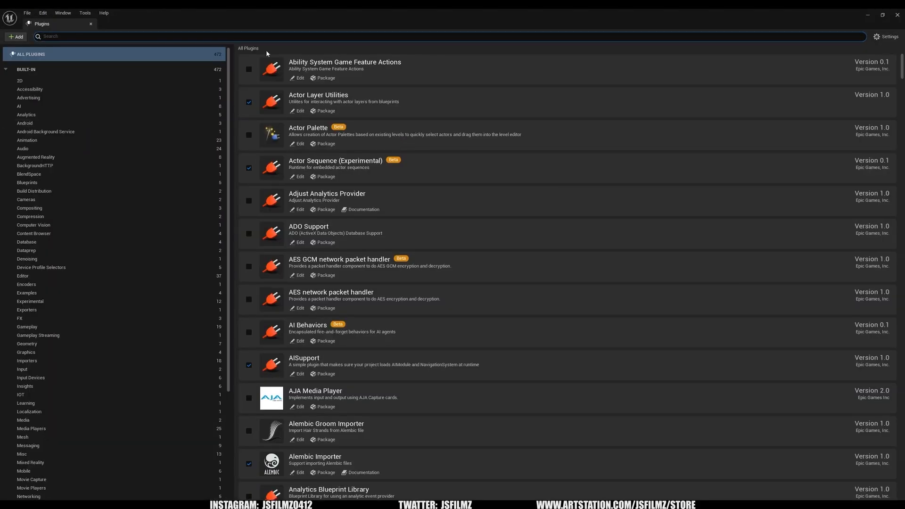
pyautogui.moveTo(266, 54)
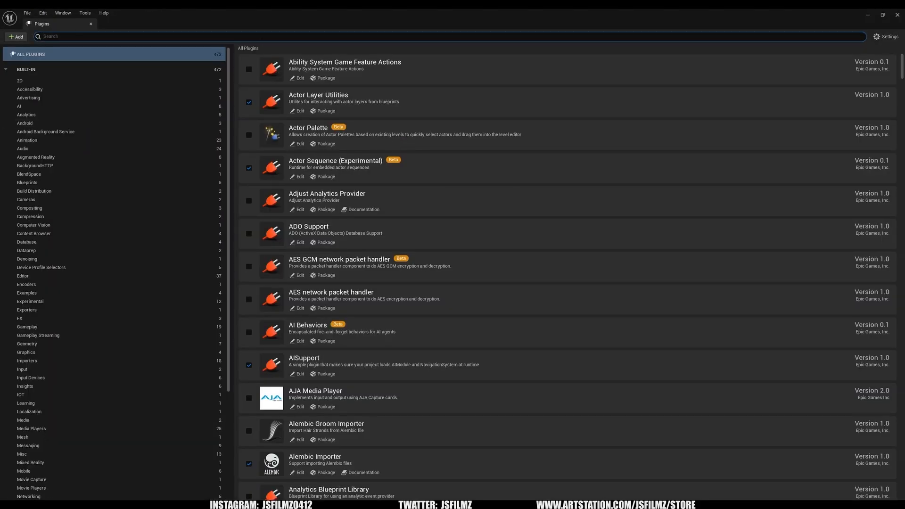
# Step: Find 'face import' in Plugins and enable the LiveLinkFaceImporter plugin
pyautogui.write('face import')
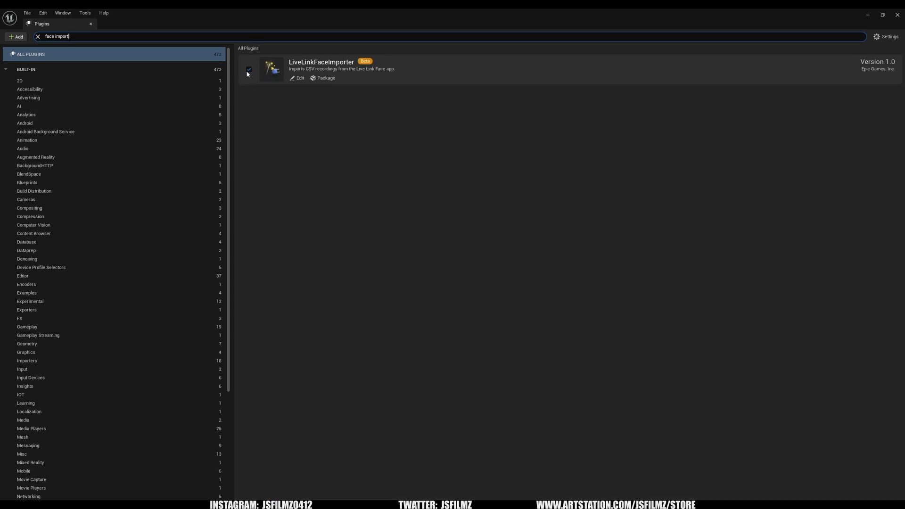
pyautogui.click(249, 69)
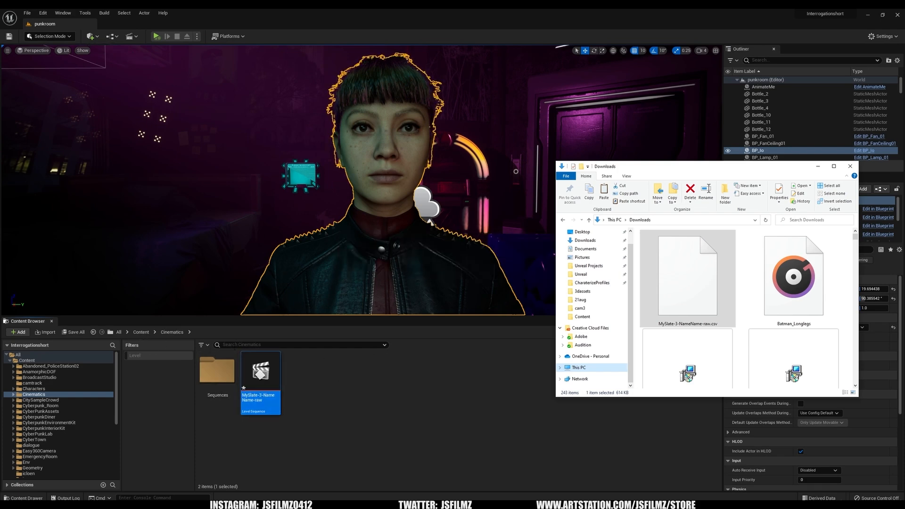
# Step: Bring the editor forward and load the MySlate-3-NameName-raw level sequence in Sequencer
pyautogui.click(849, 166)
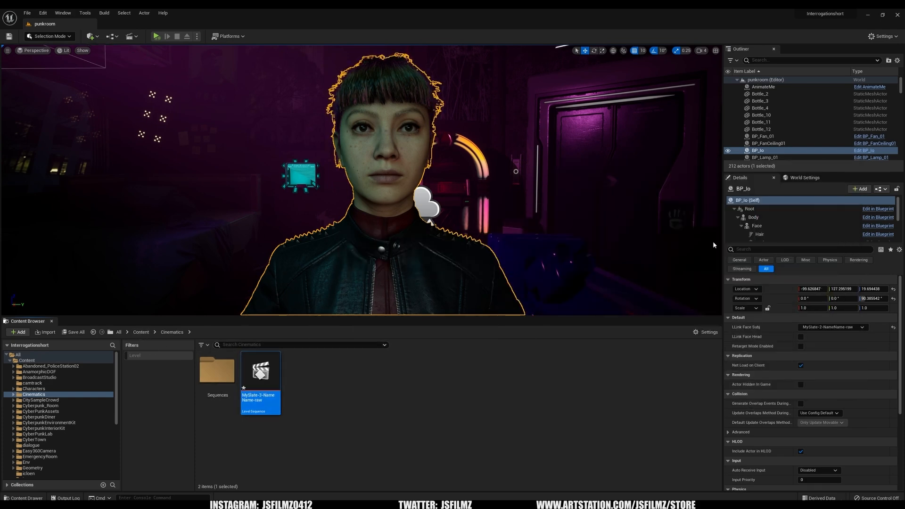
pyautogui.moveTo(260, 375)
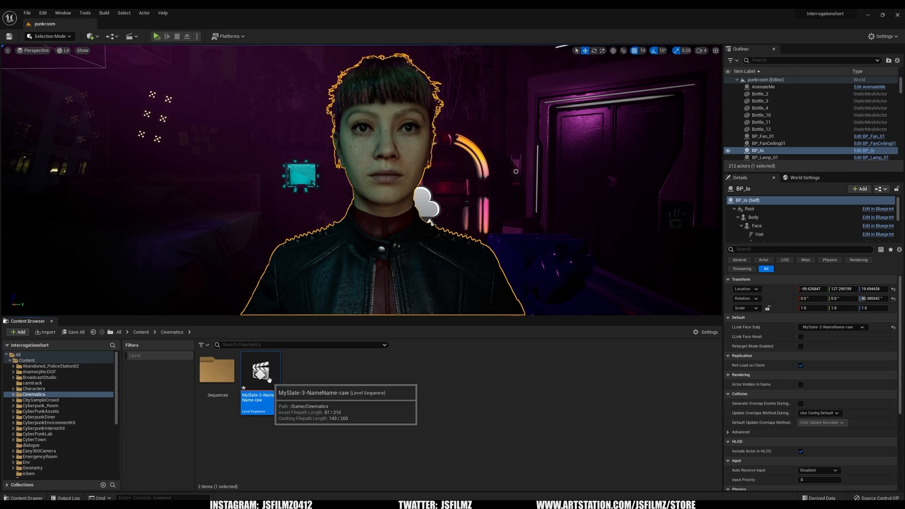
pyautogui.doubleClick(259, 370)
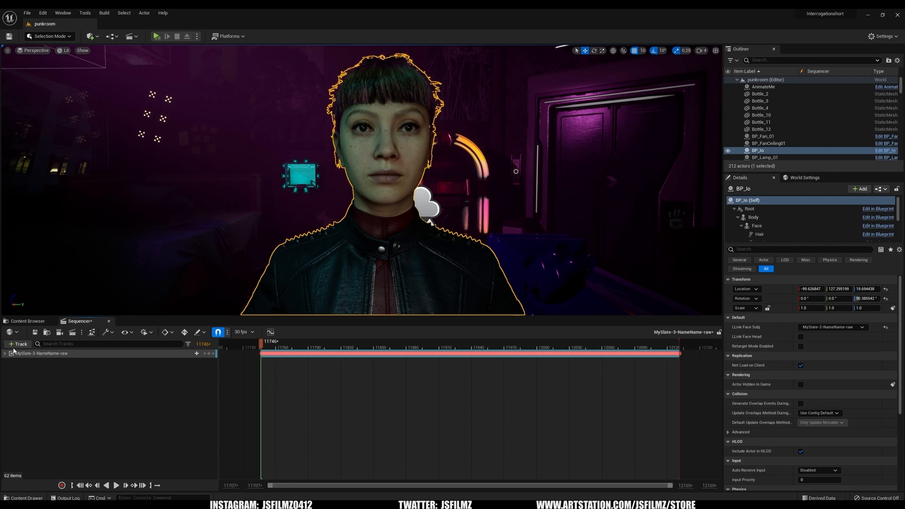
# Step: Add BP_Io to the sequence and remove its MetaHuman_ControlRig and Face_ControlBoard_CtrlRig tracks
pyautogui.click(18, 344)
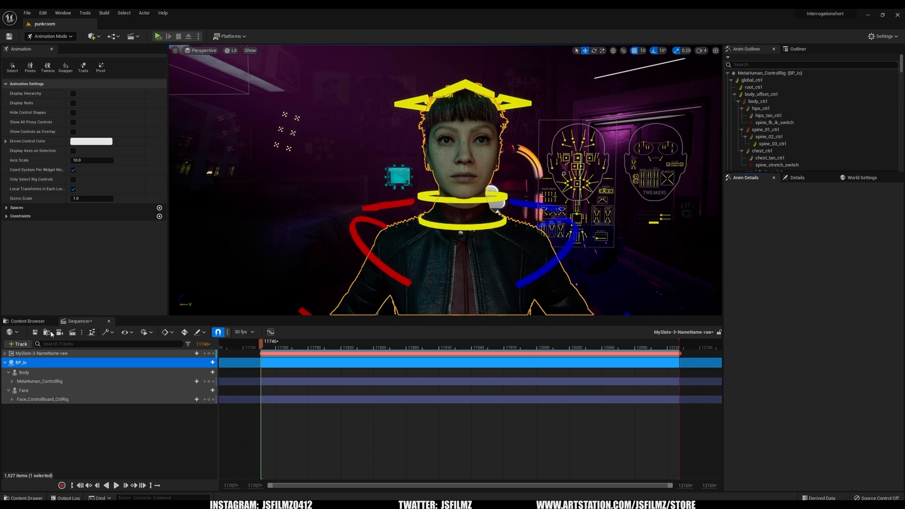
pyautogui.click(40, 381)
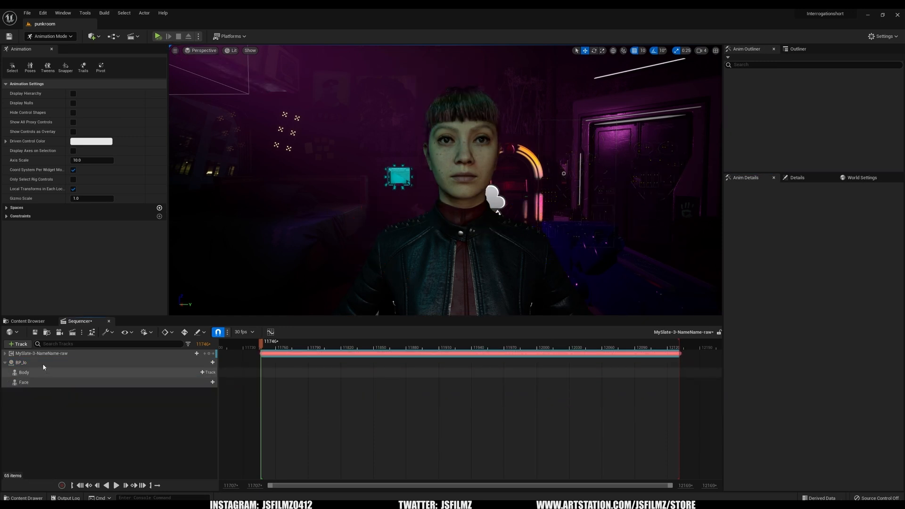
pyautogui.click(20, 362)
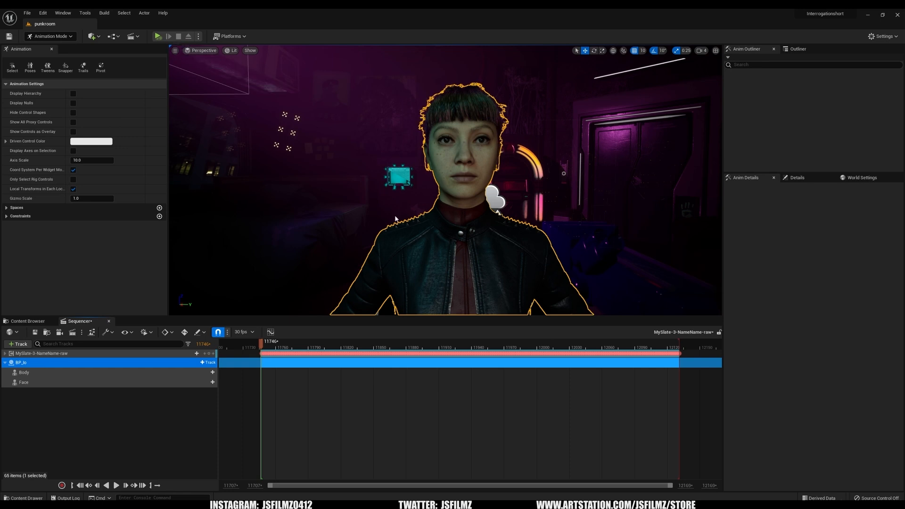
pyautogui.click(20, 362)
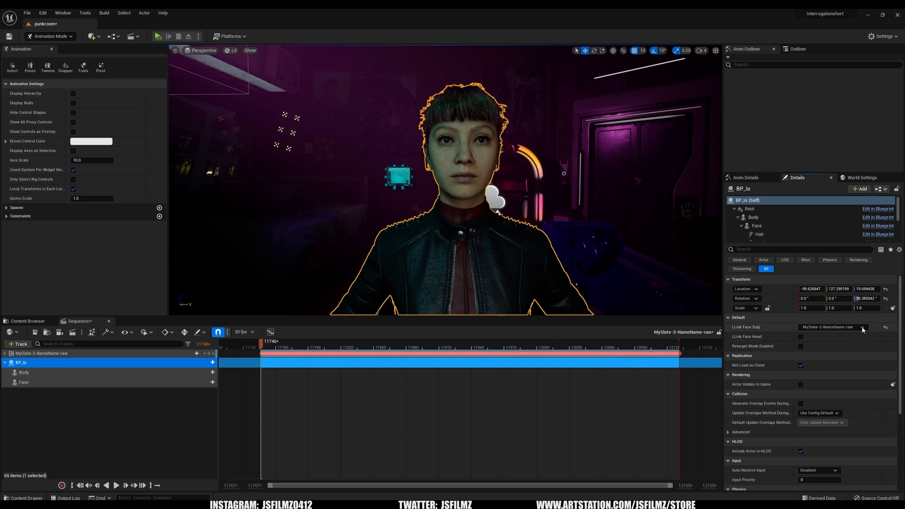
# Step: Set BP_Io's LLink Face Subj to the MySlate-3-NameName-raw capture subject
pyautogui.click(864, 327)
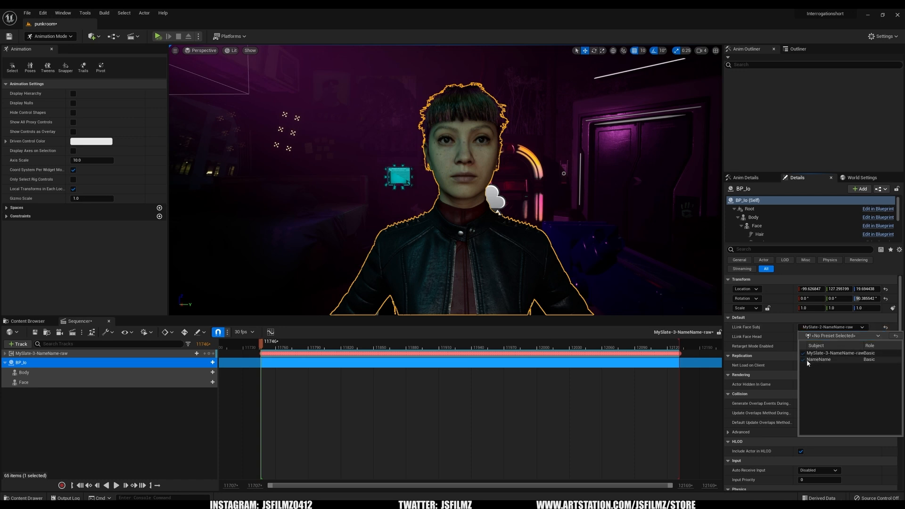
pyautogui.click(818, 352)
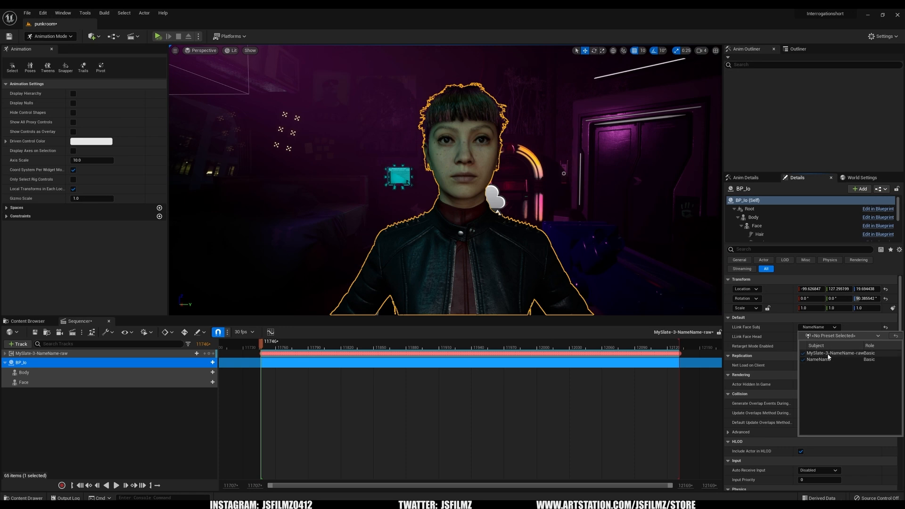
pyautogui.moveTo(829, 356)
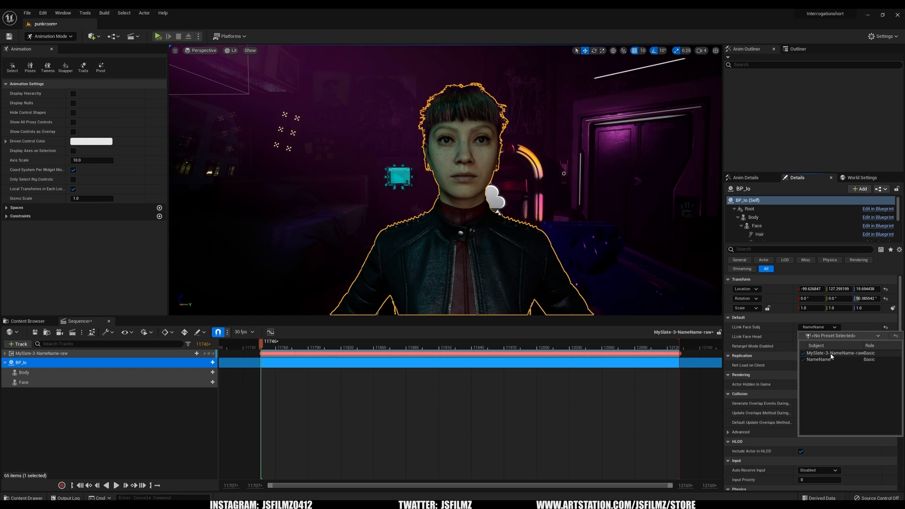
pyautogui.click(831, 353)
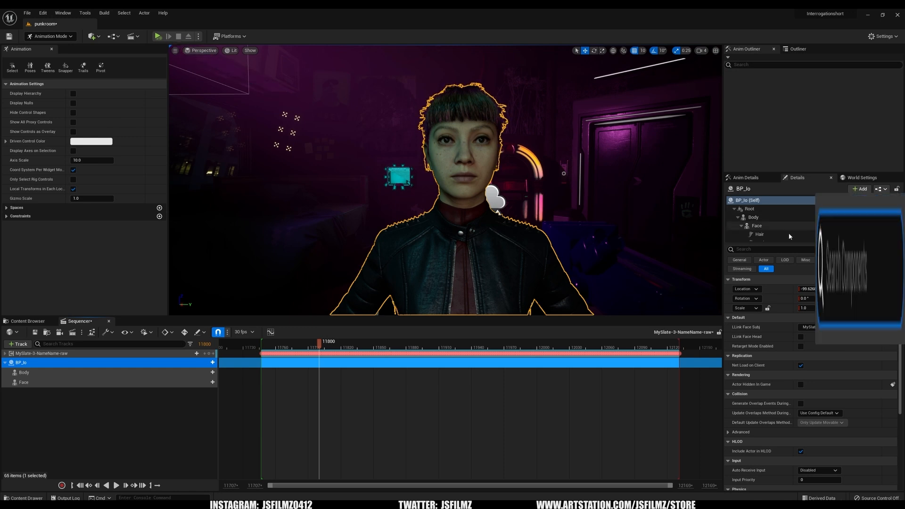
# Step: Simulate the level and scrub the playhead near the start to play the captured face
pyautogui.click(859, 189)
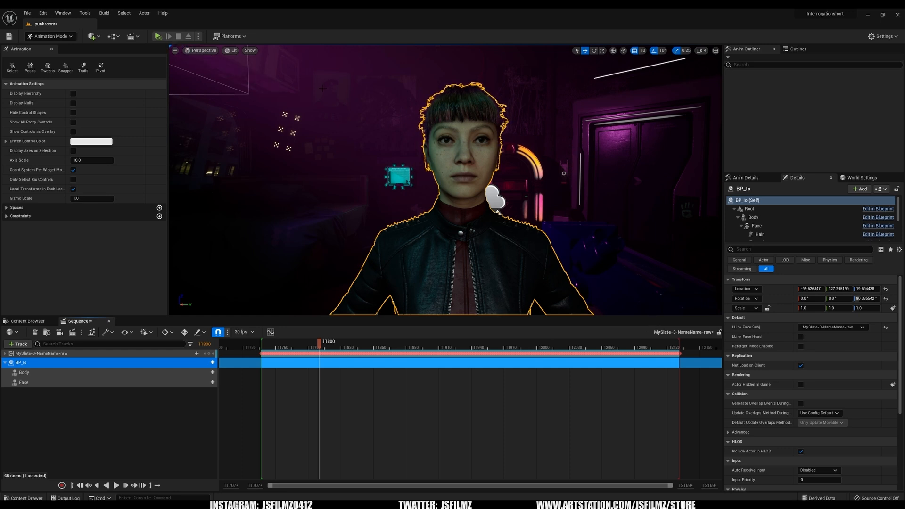
pyautogui.click(199, 36)
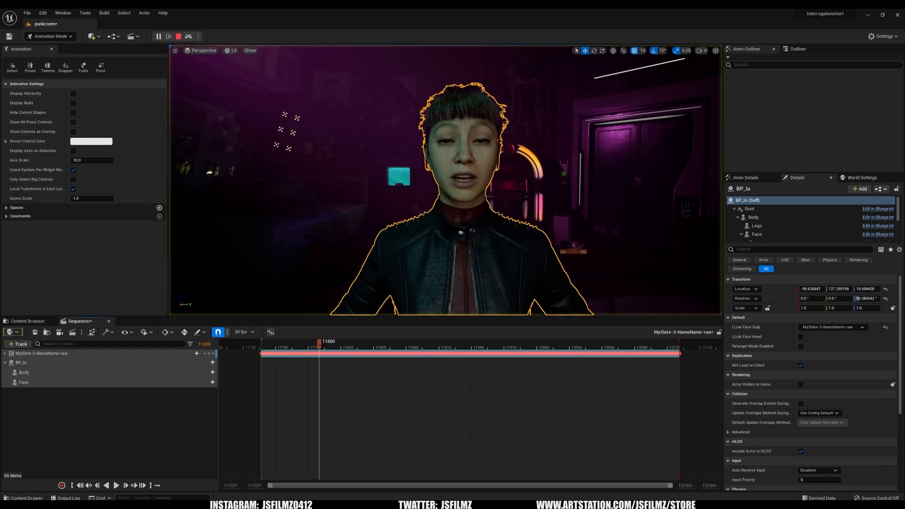
pyautogui.moveTo(319, 341); pyautogui.dragTo(271, 342)
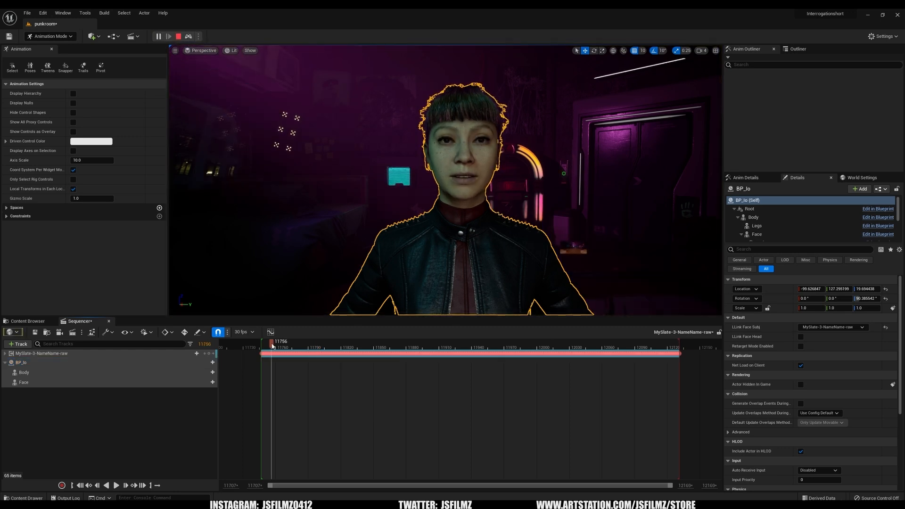